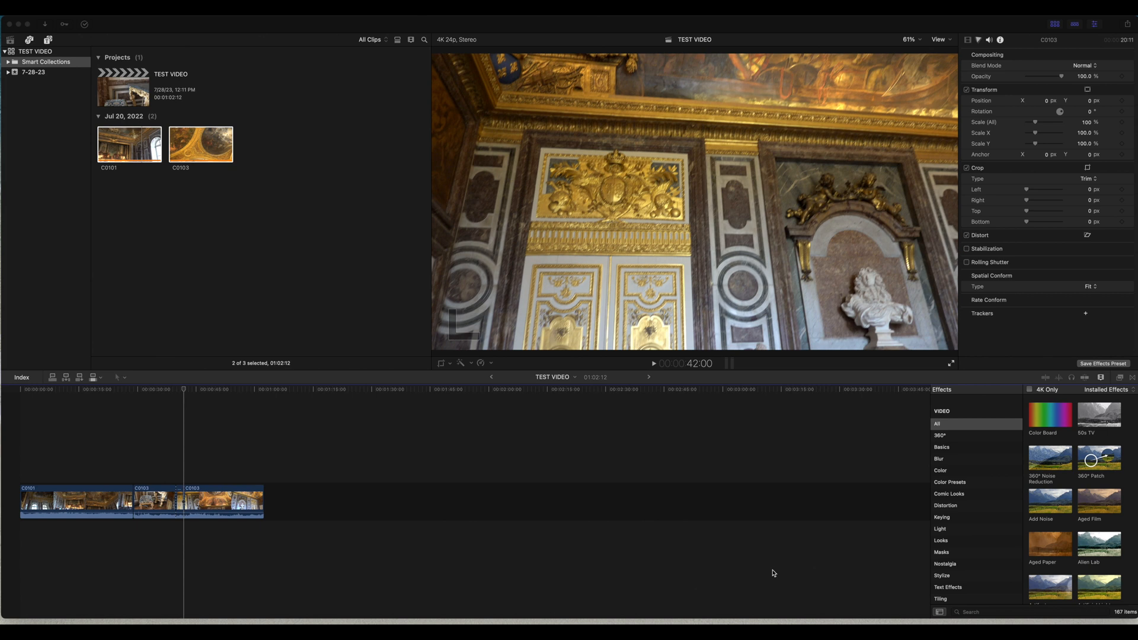
mouse_move(209, 508)
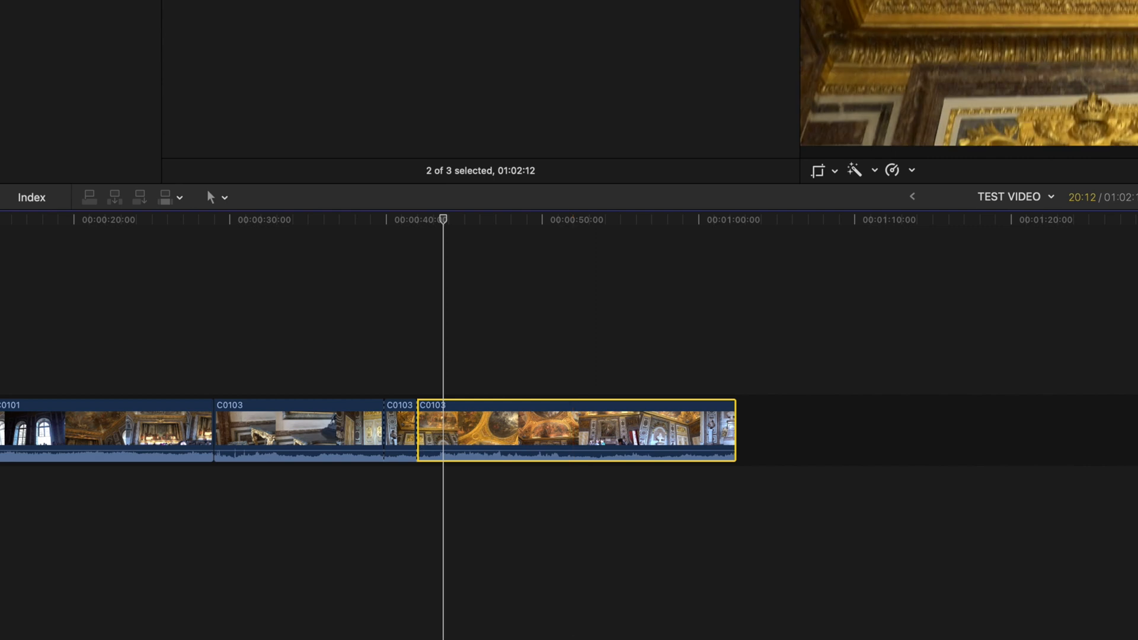
Step: Select the last C0103 clip in the timeline
click(860, 47)
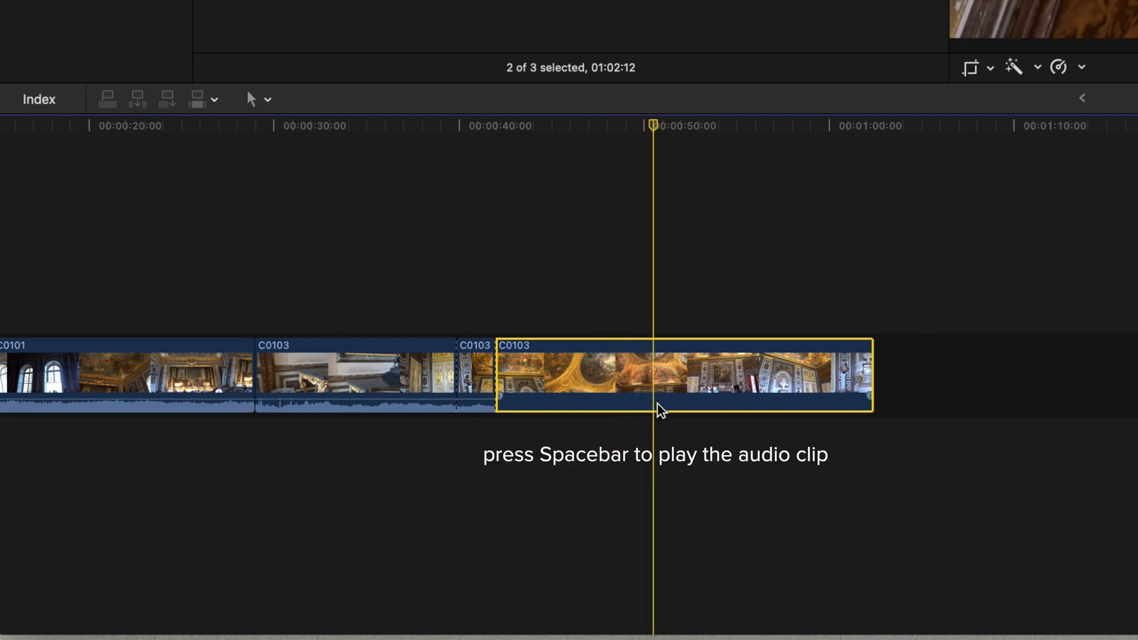
Step: Lower the last clip to -32 dB, play it back, then raise the volume again
drag(659, 396, 659, 381)
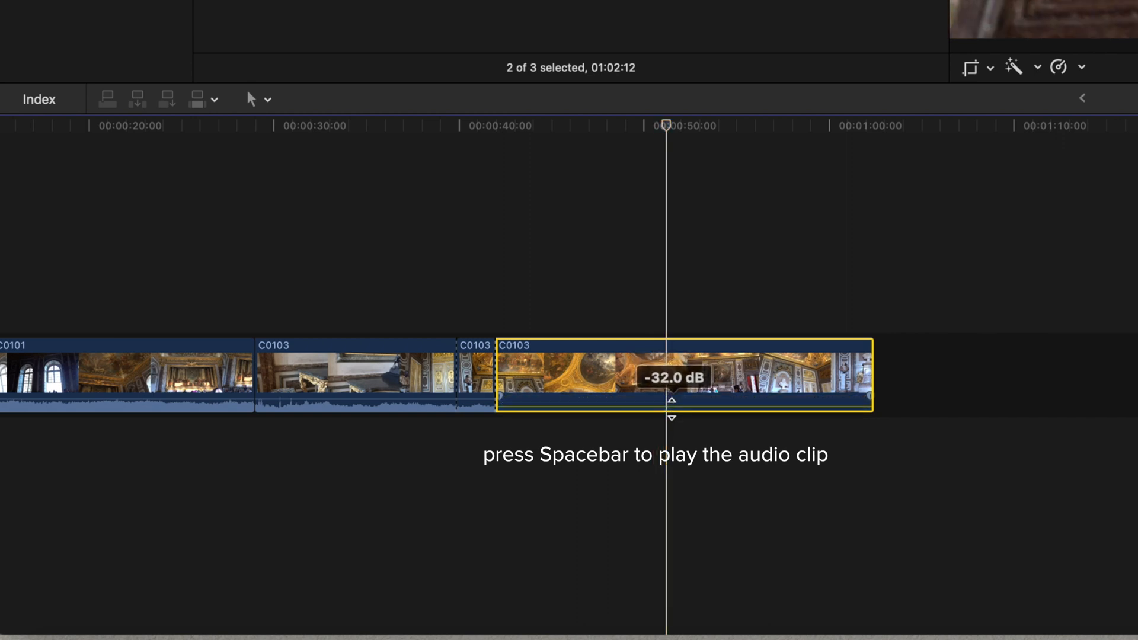
key(space)
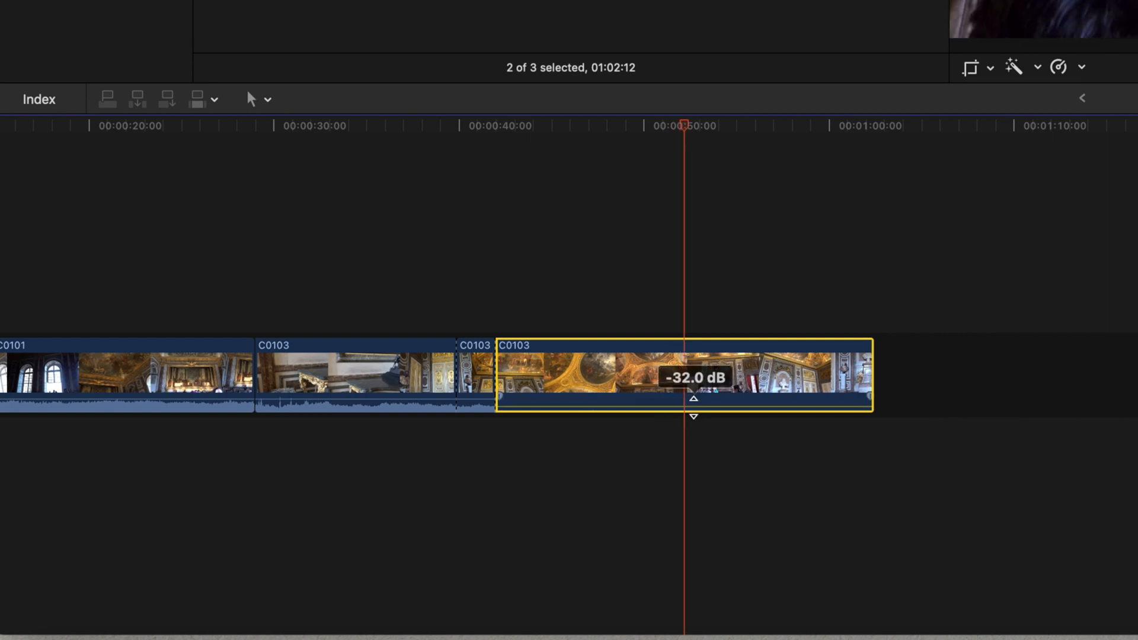
drag(692, 399, 685, 392)
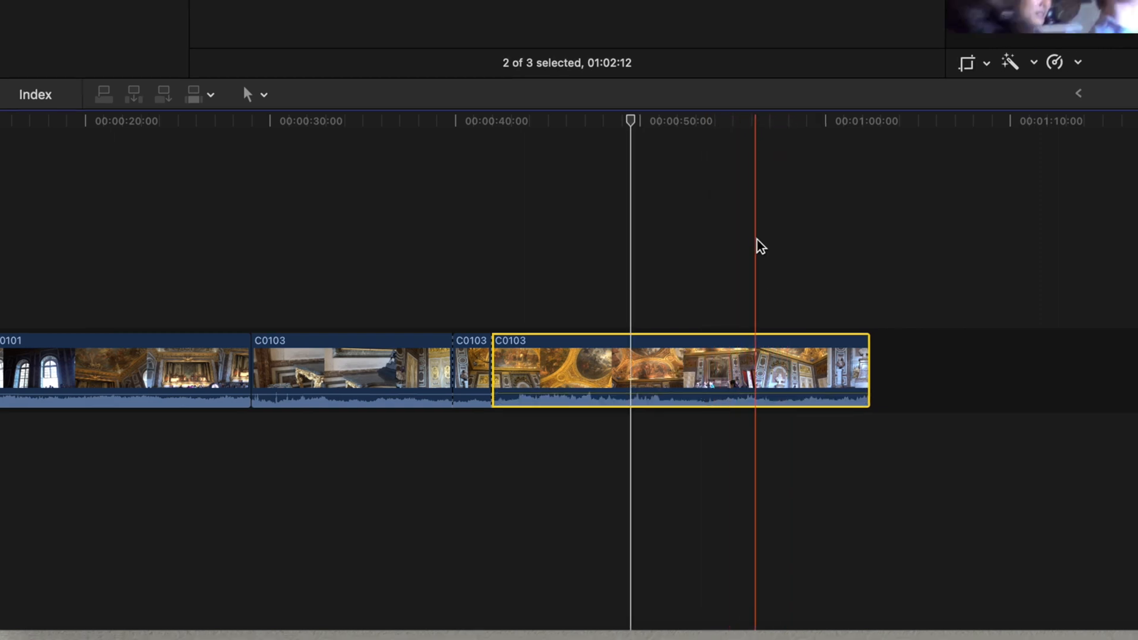
Step: Detach the last C0103 clip's audio into a separate clip beneath the video
key(a)
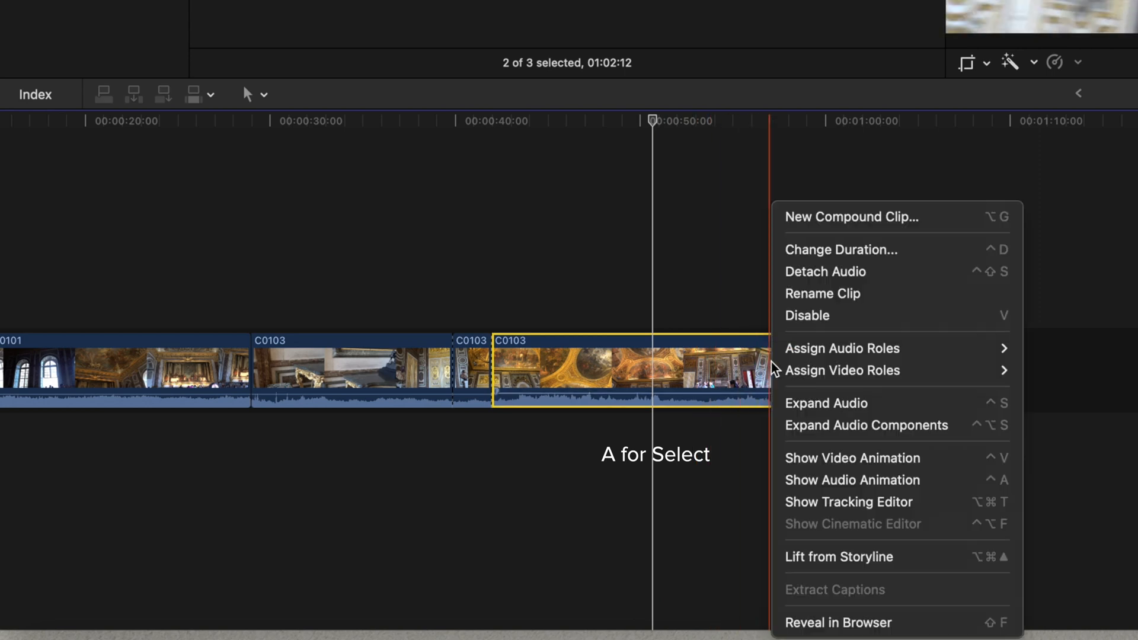
mouse_move(805, 315)
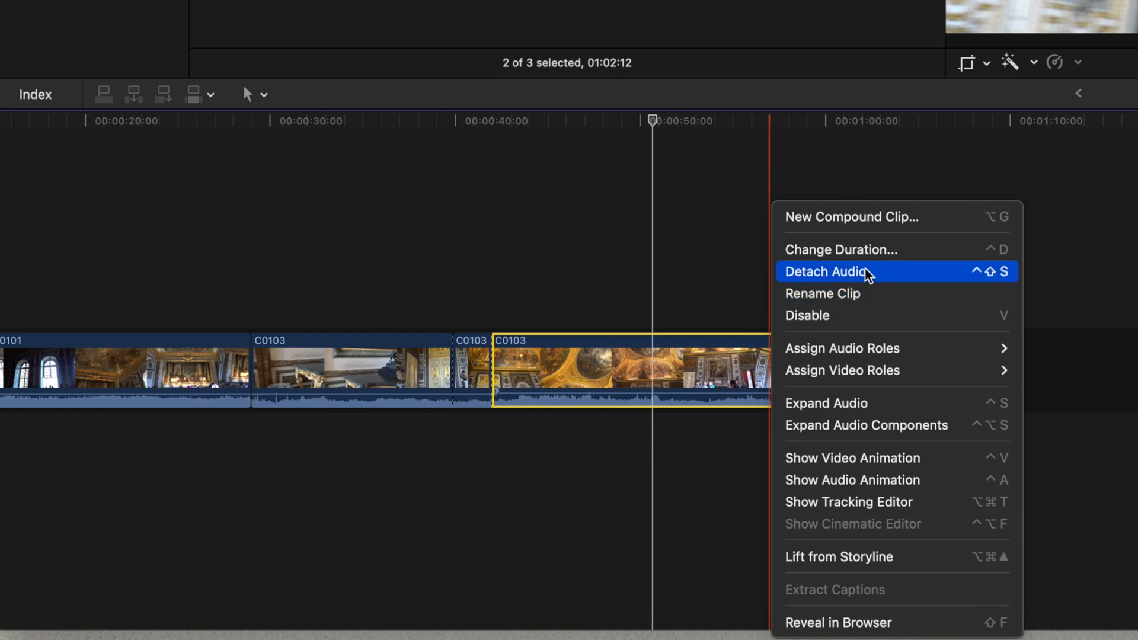
click(824, 270)
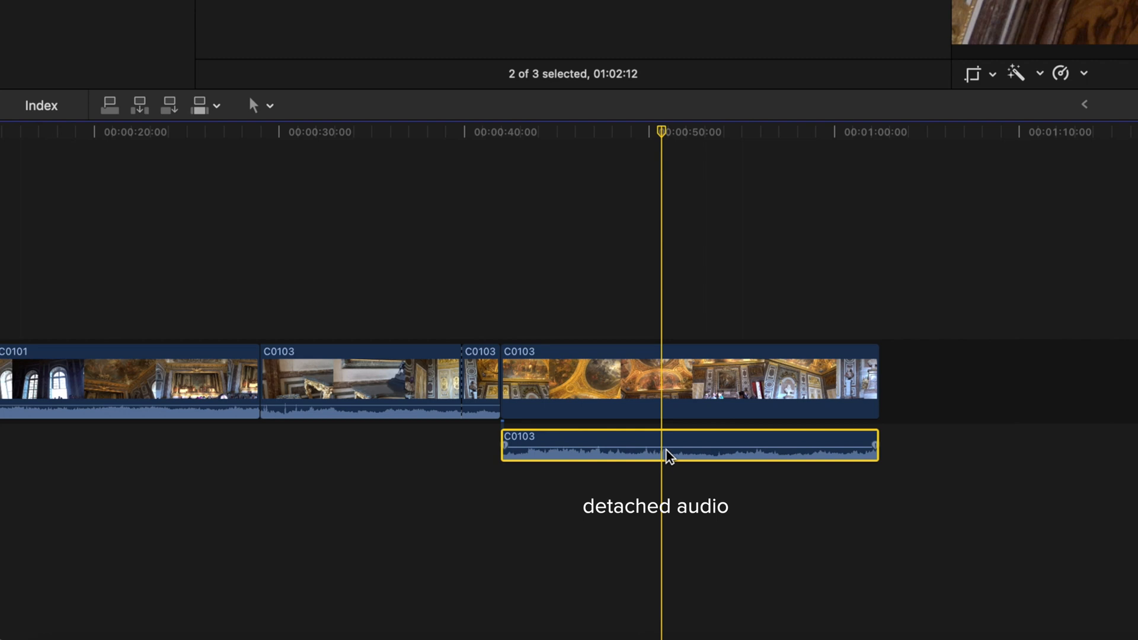
drag(668, 456, 675, 439)
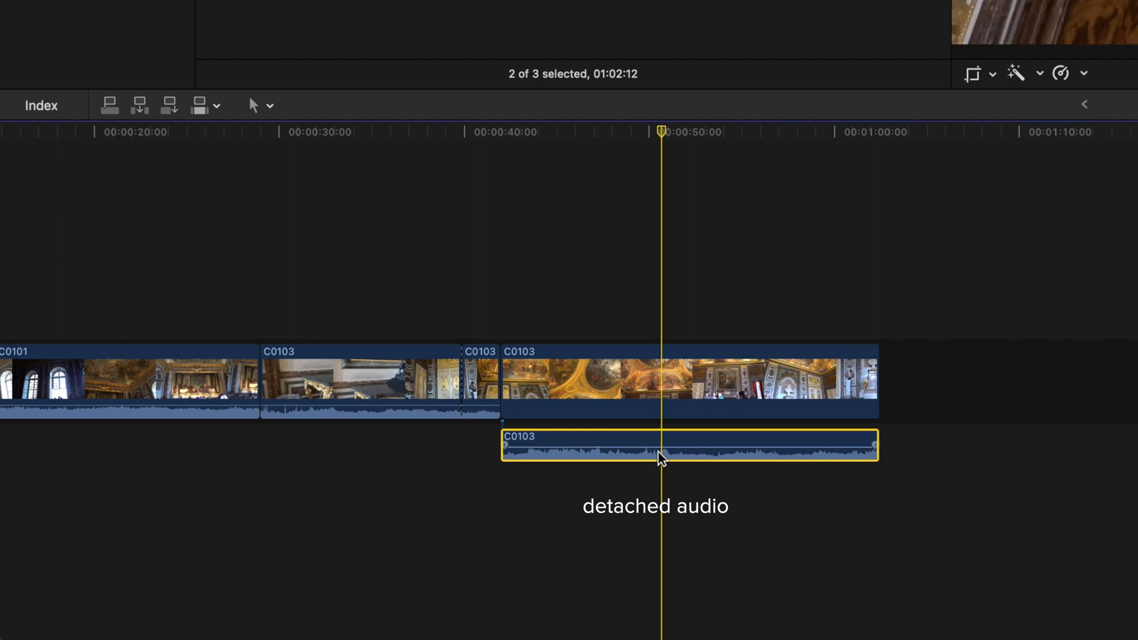
Step: Blade the detached audio near the playhead and return to the Select tool
key(b)
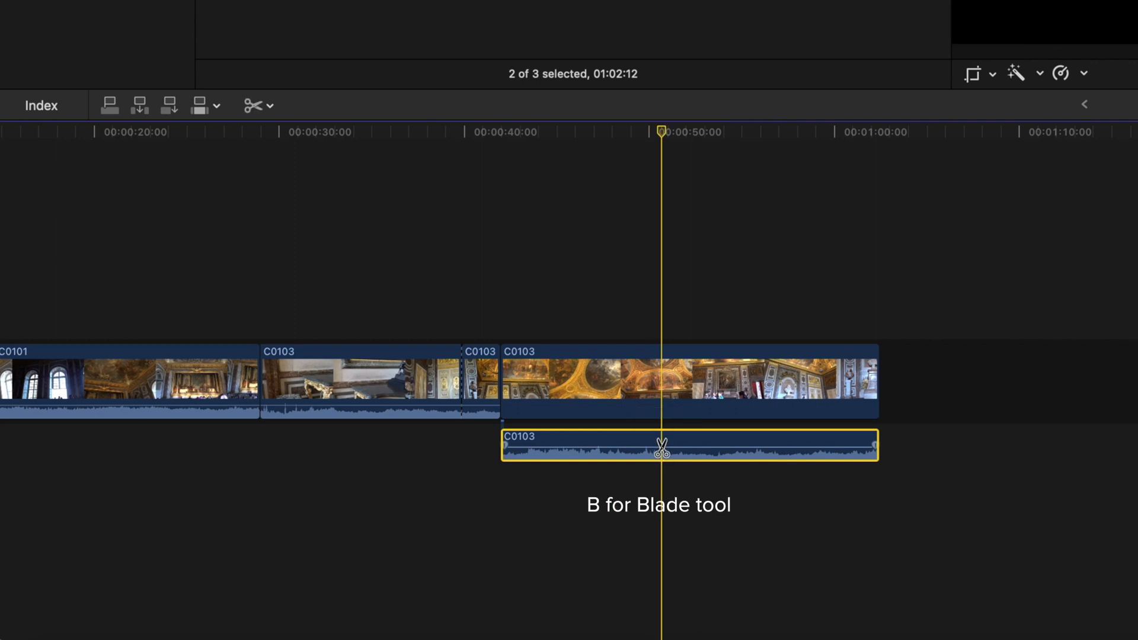
click(660, 444)
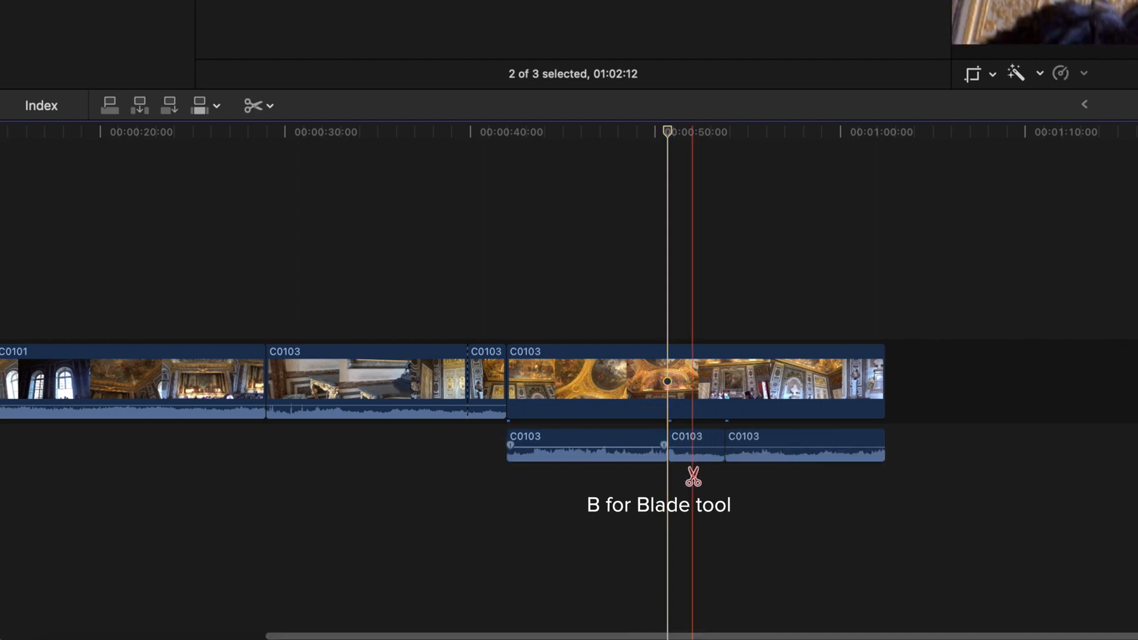
key(a)
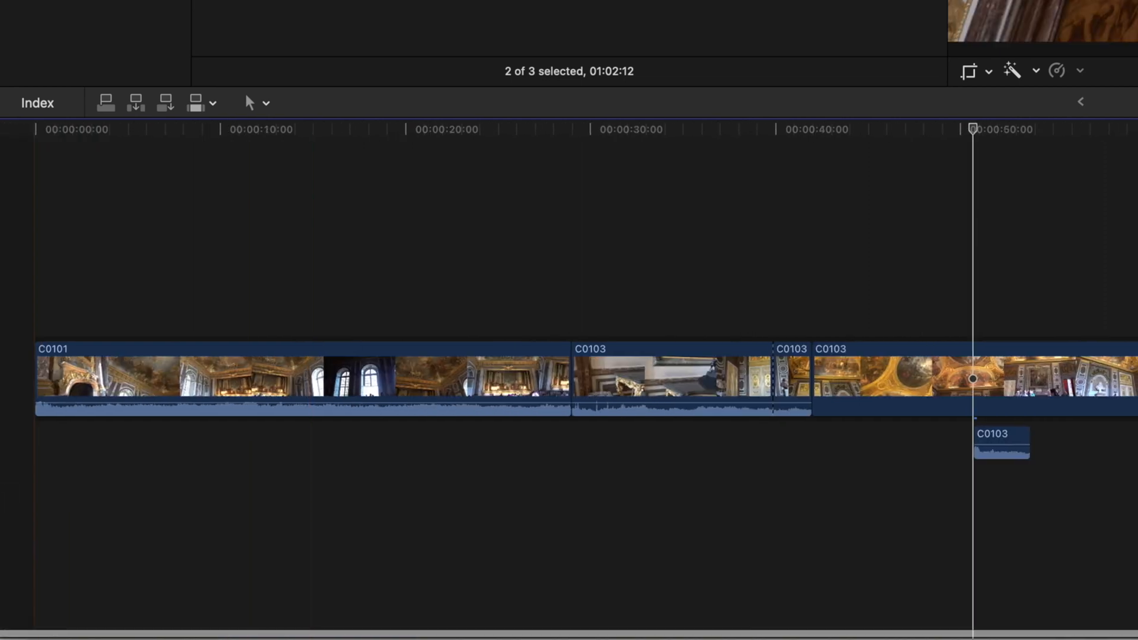
Step: Pull the second C0103 clip's volume down to -∞ dB and select the short audio piece
key(home)
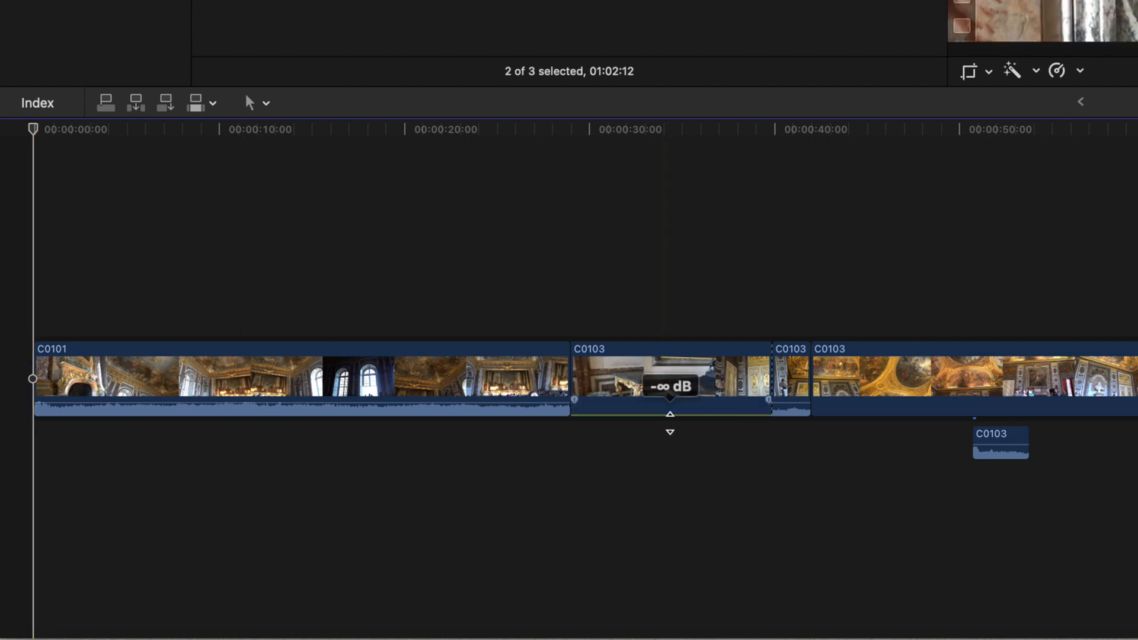
drag(670, 412, 670, 403)
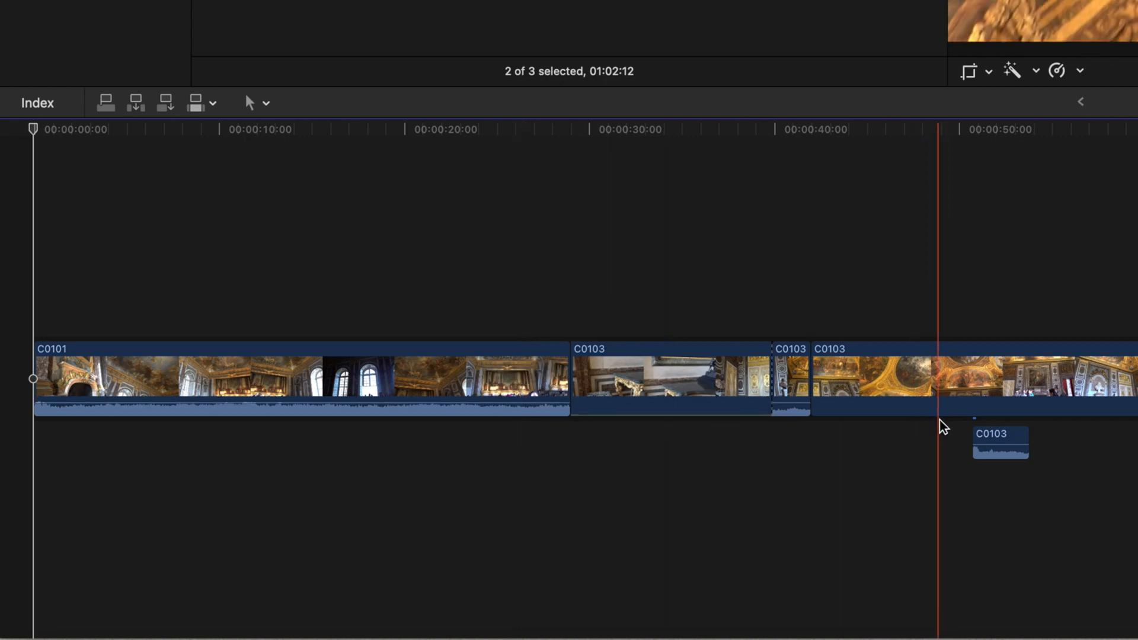
click(999, 443)
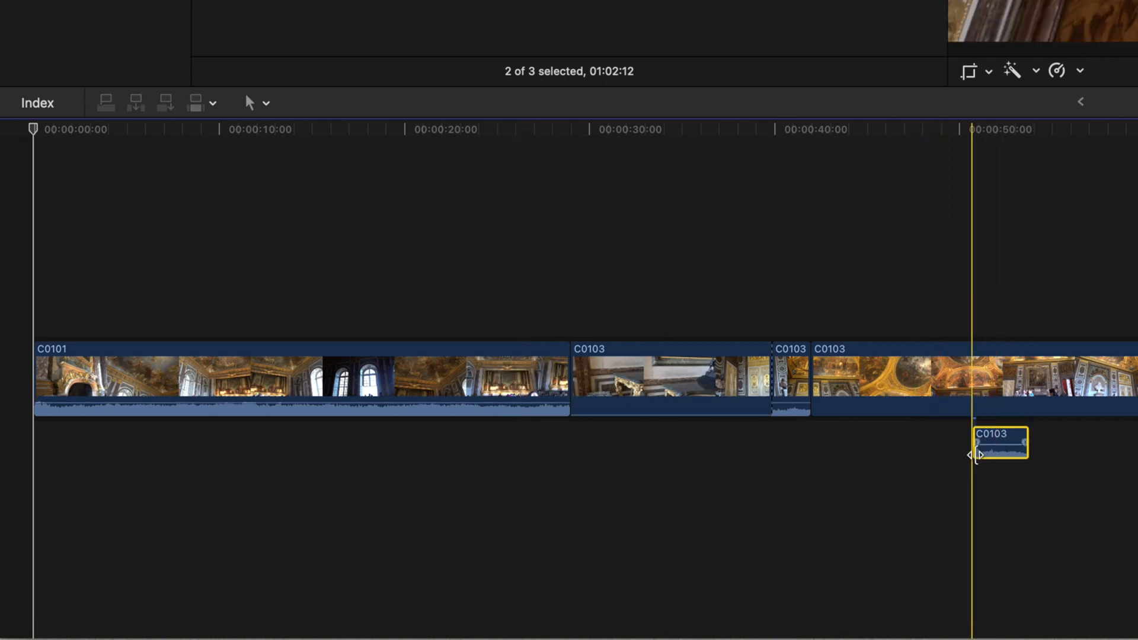